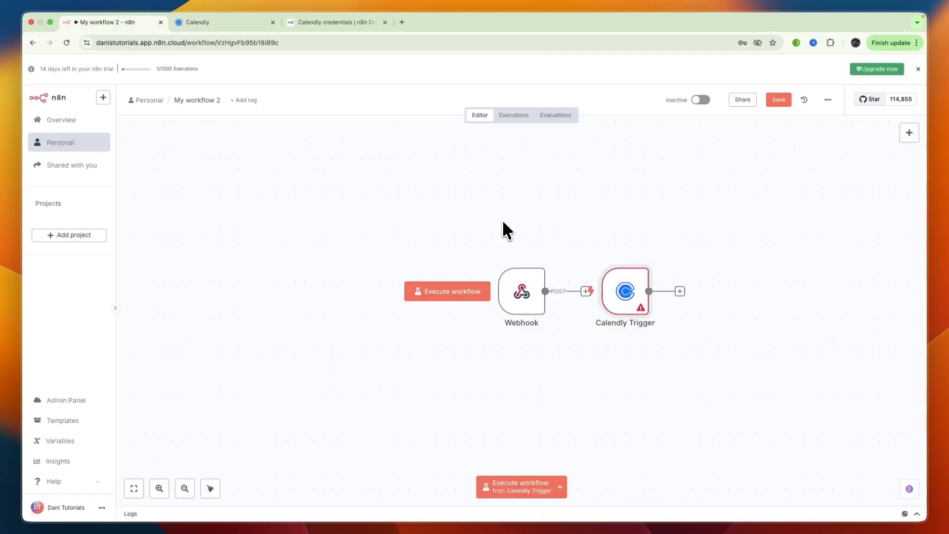
mouse_move(628, 273)
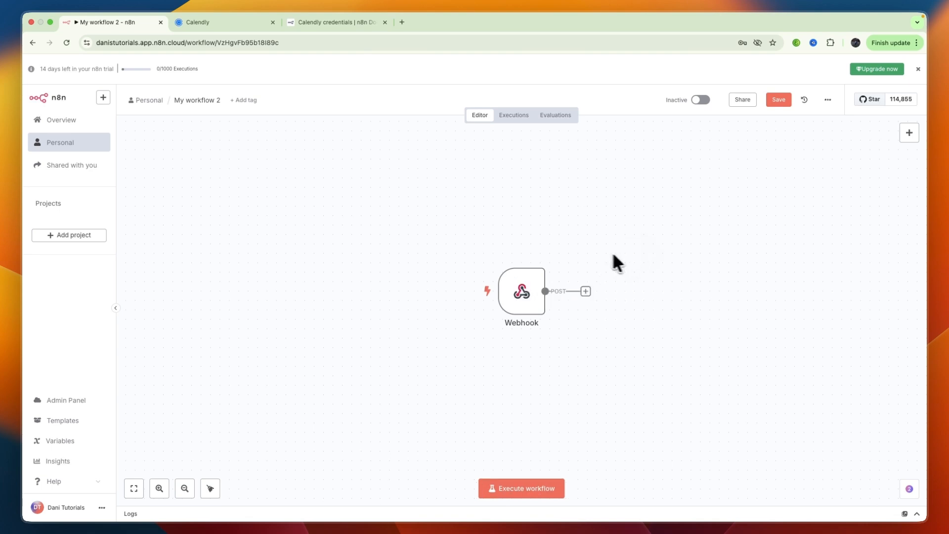
mouse_move(607, 257)
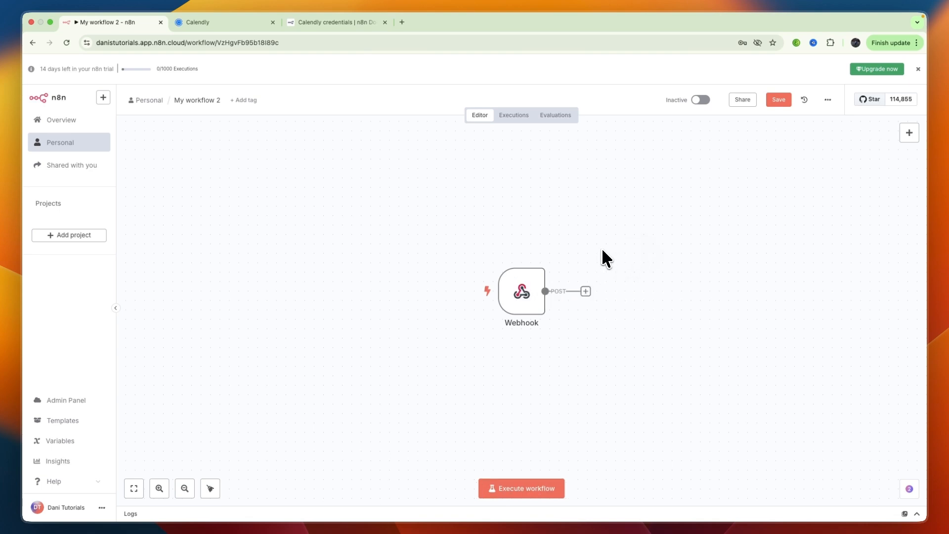
Step: Add a node after the Webhook, searching 'calen' and choosing the Calendly integration
left_click(584, 291)
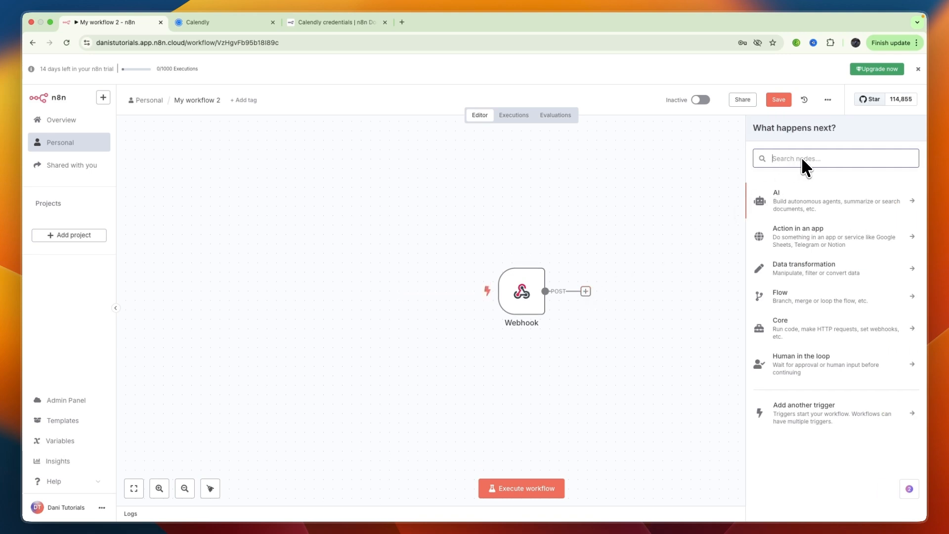
type("cal")
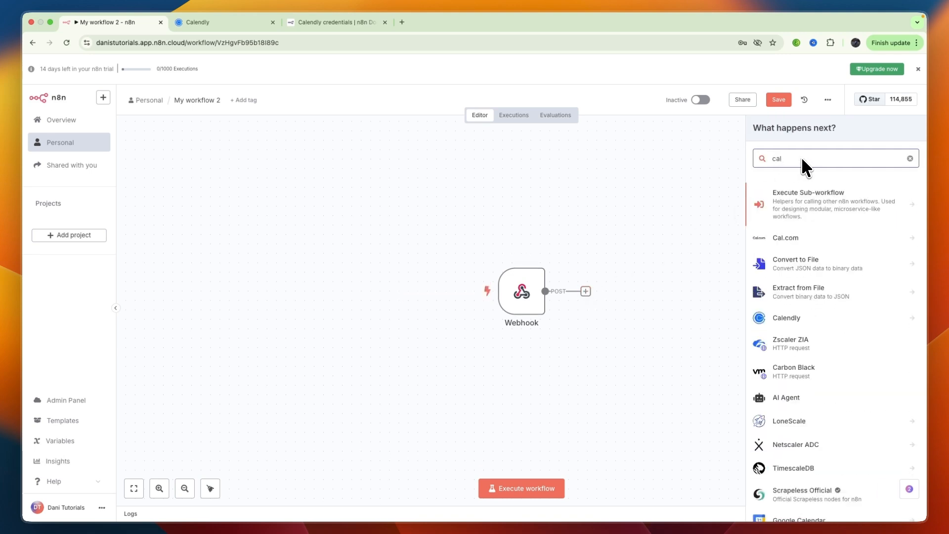
type("en")
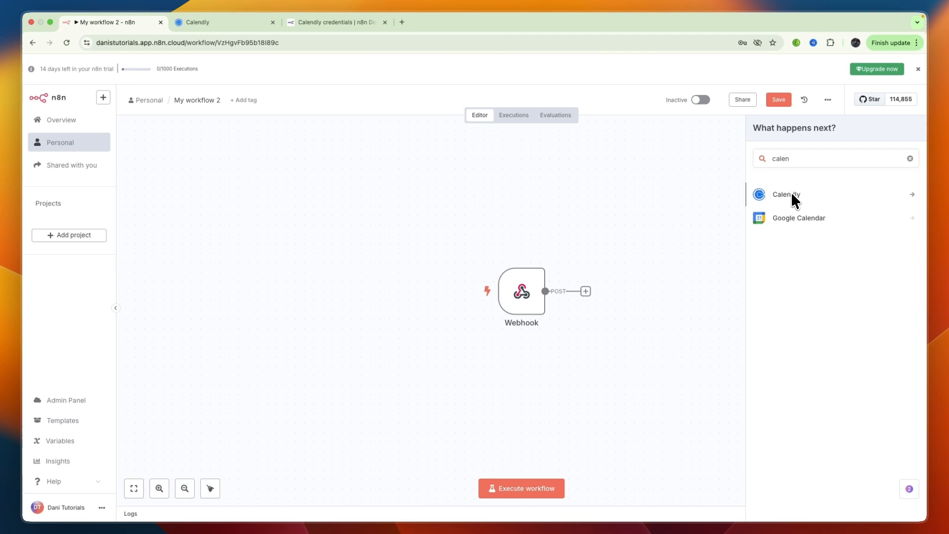
left_click(785, 194)
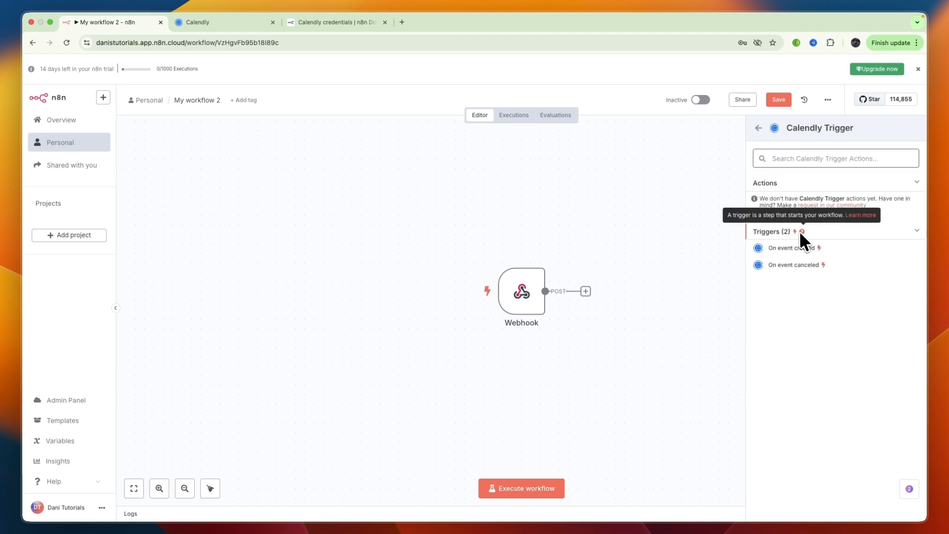
mouse_move(787, 251)
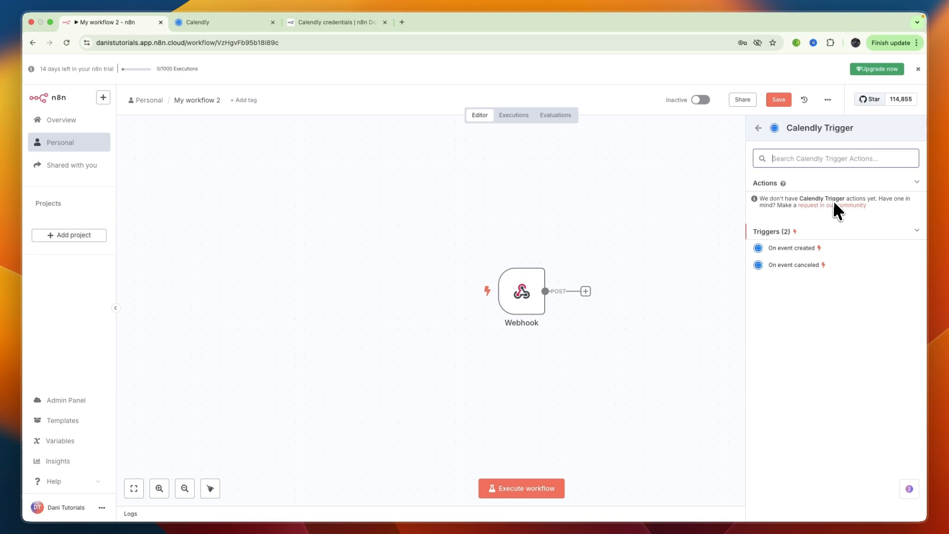
mouse_move(787, 258)
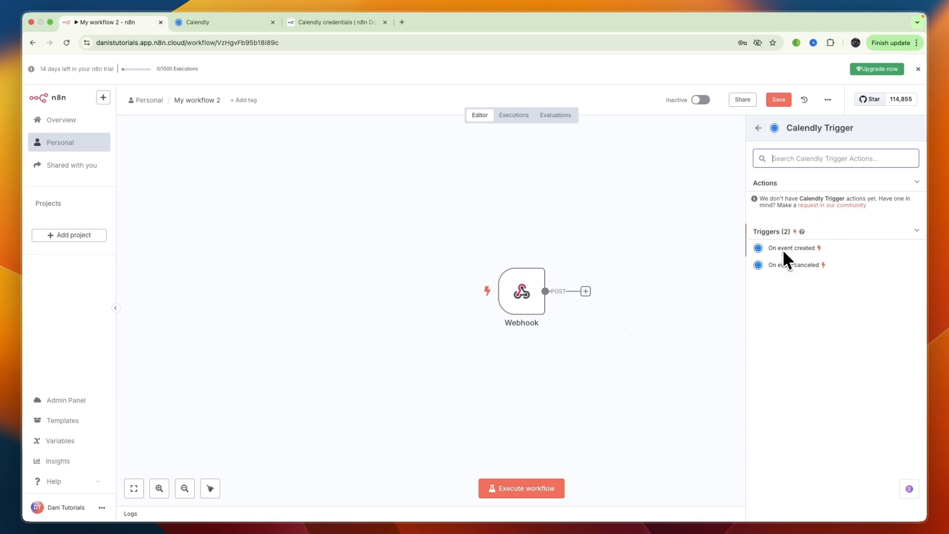
mouse_move(795, 269)
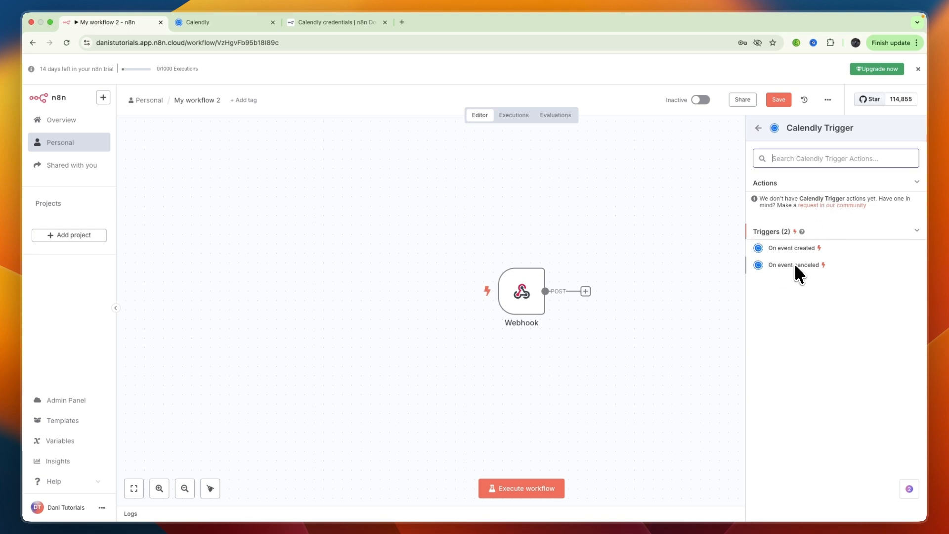
Step: Add the On event created Calendly trigger and start a new OAuth2 credential for it
left_click(791, 247)
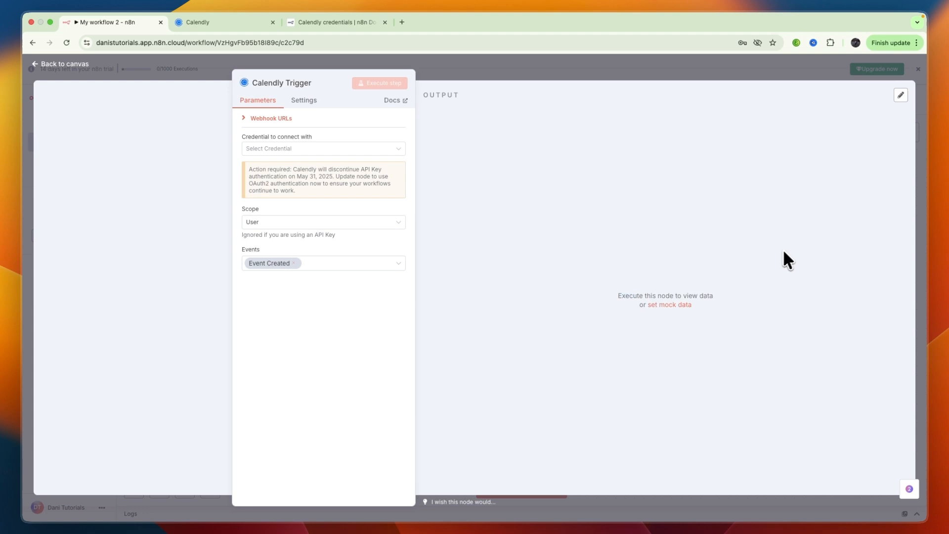
mouse_move(248, 147)
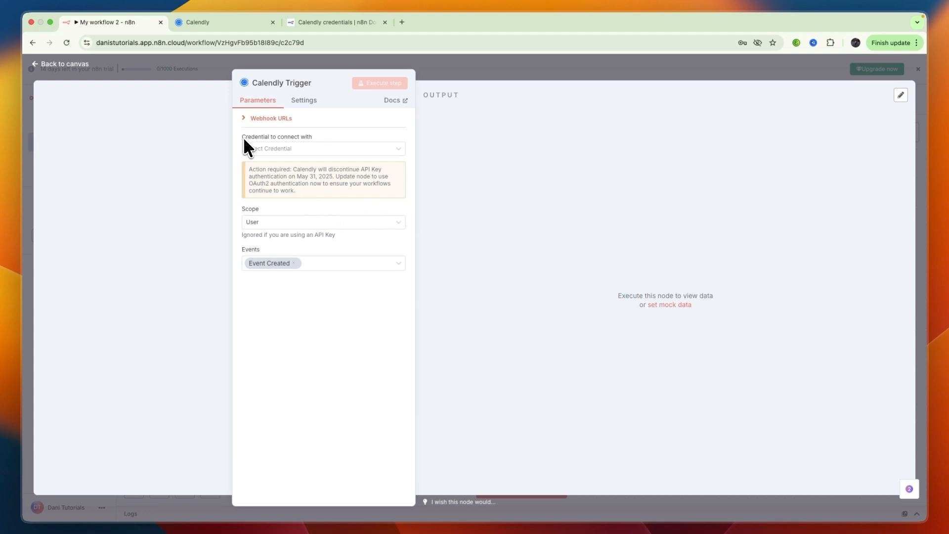
mouse_move(302, 148)
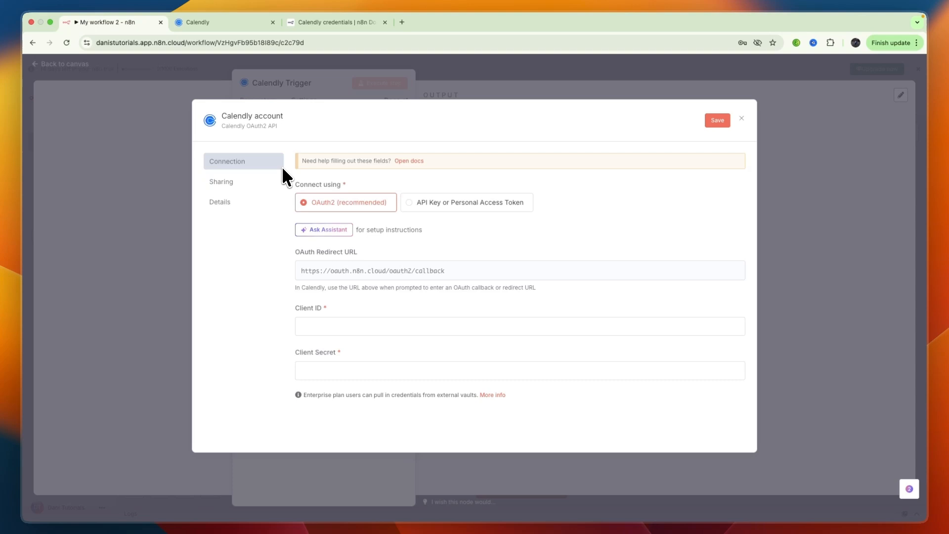
left_click(467, 201)
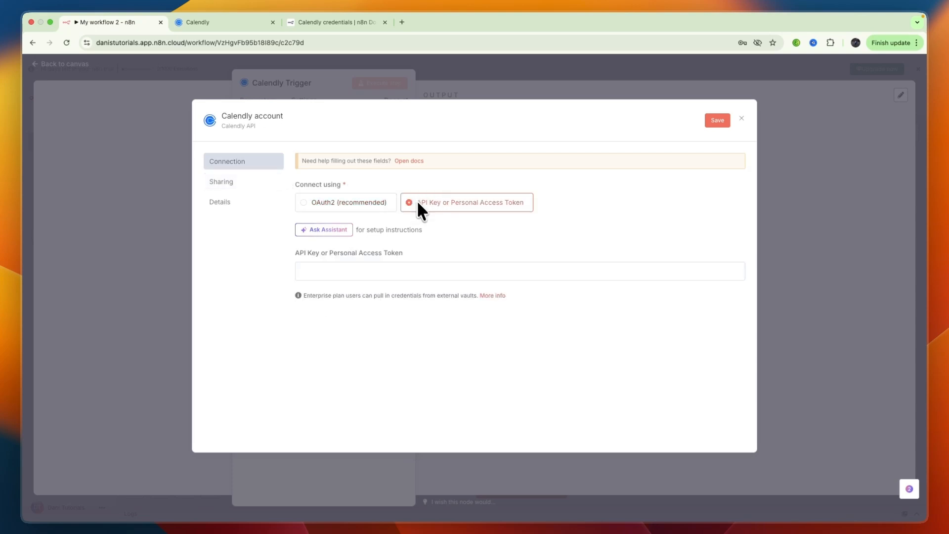
left_click(741, 118)
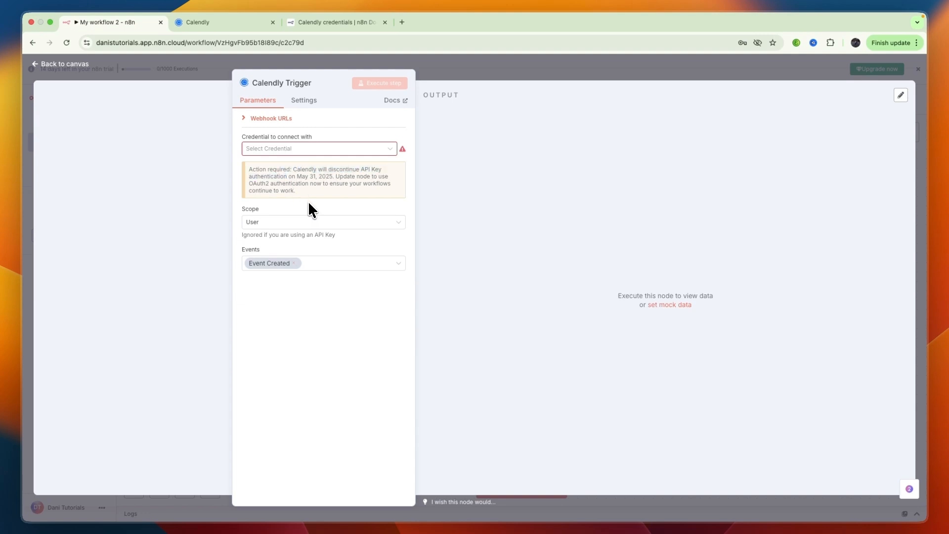
left_click(315, 149)
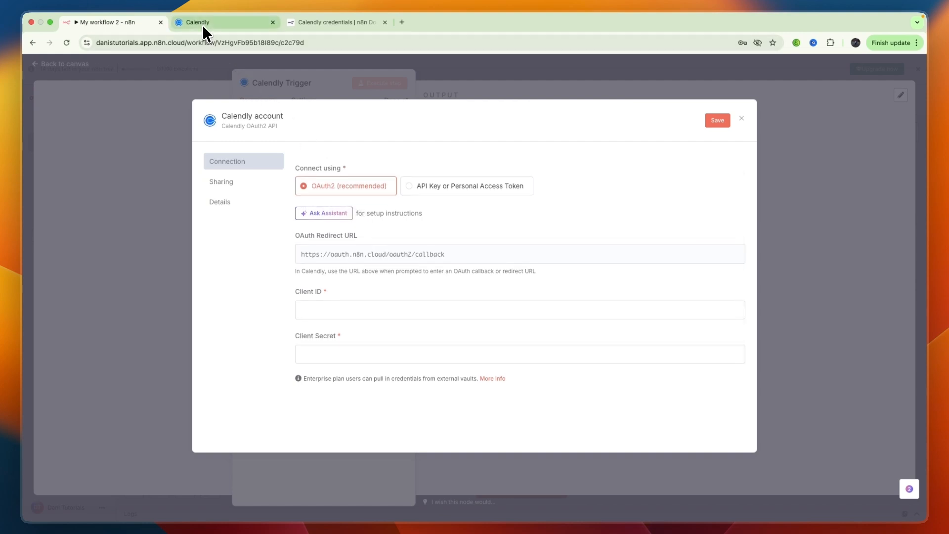
Step: From Calendly's Integrations & apps, search 'api' and reach the Calendly Developer site via API and webhooks
left_click(224, 22)
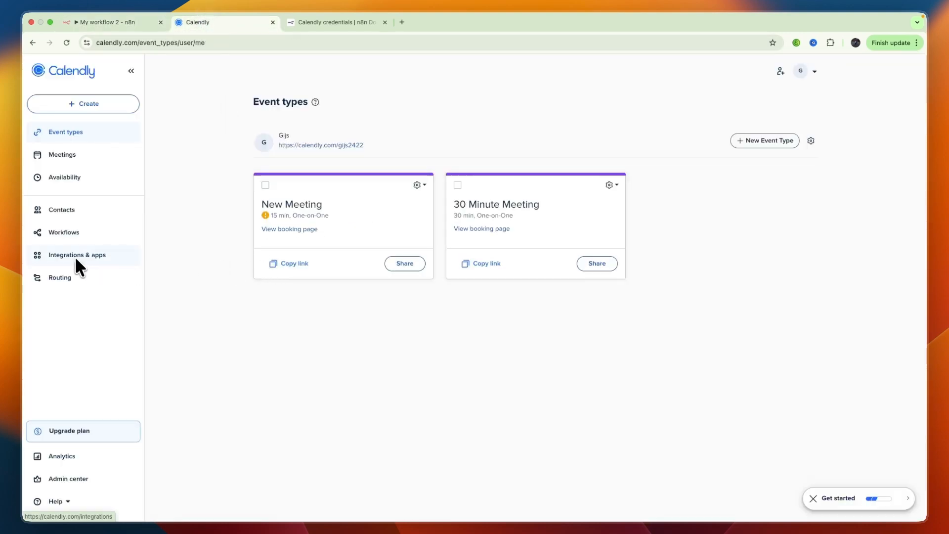
left_click(77, 254)
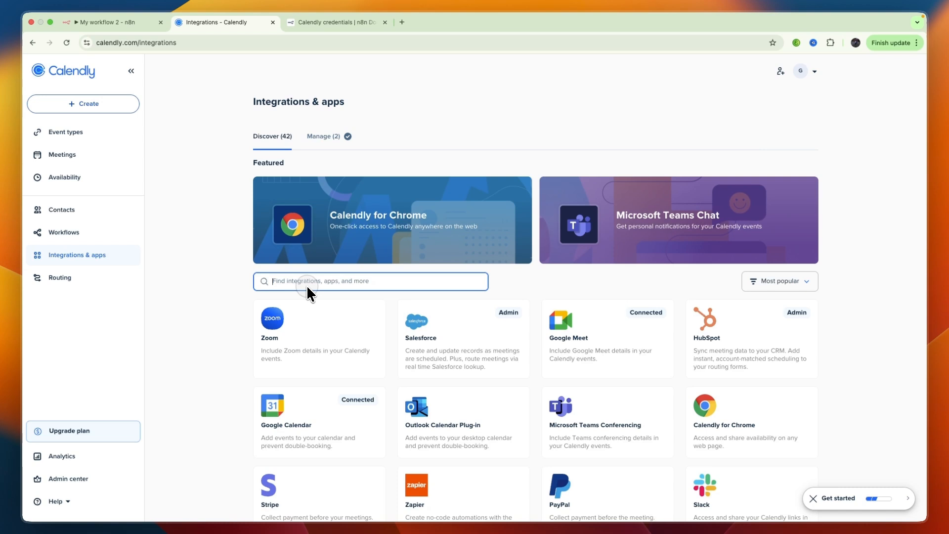
type("api")
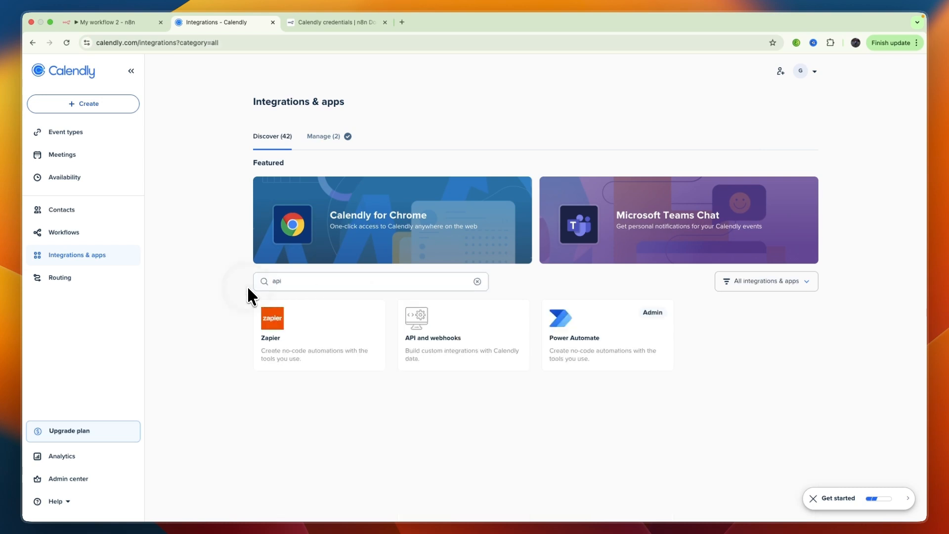
mouse_move(451, 339)
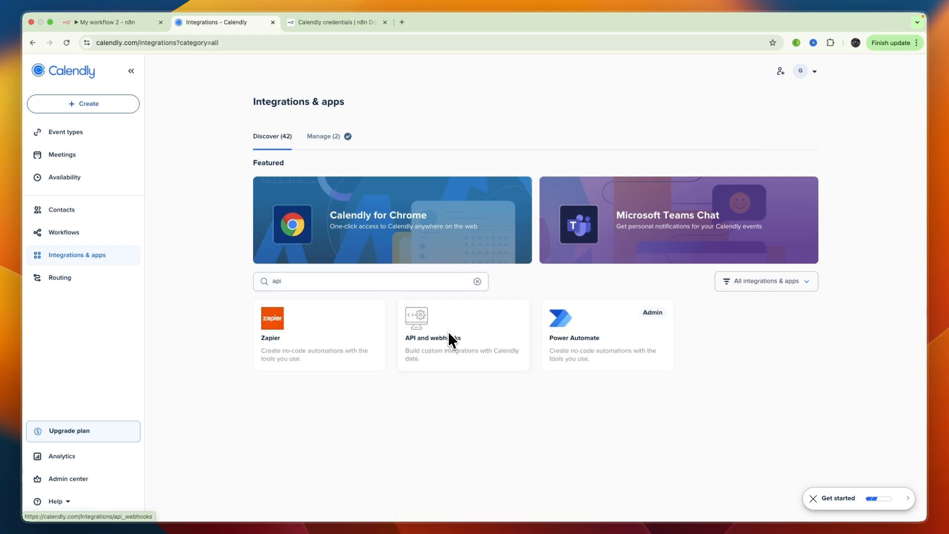
left_click(463, 336)
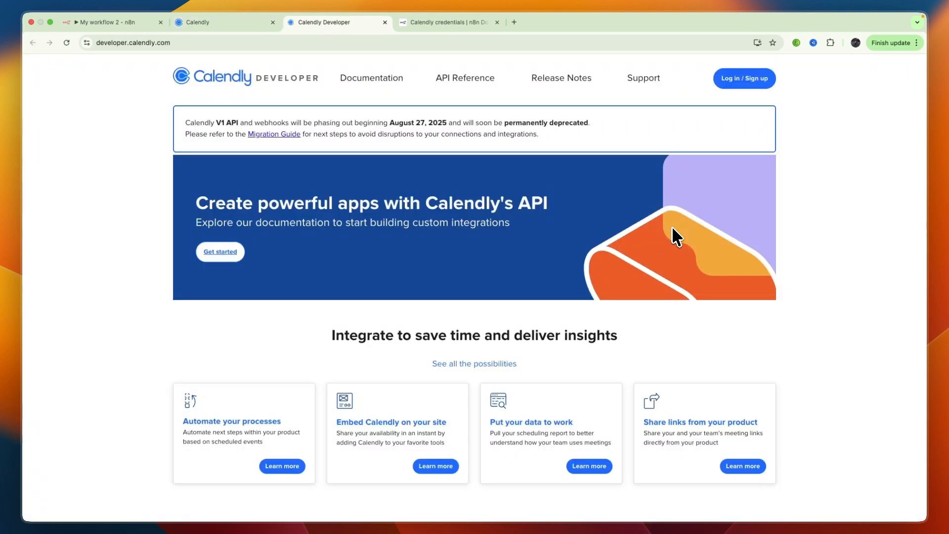
mouse_move(675, 236)
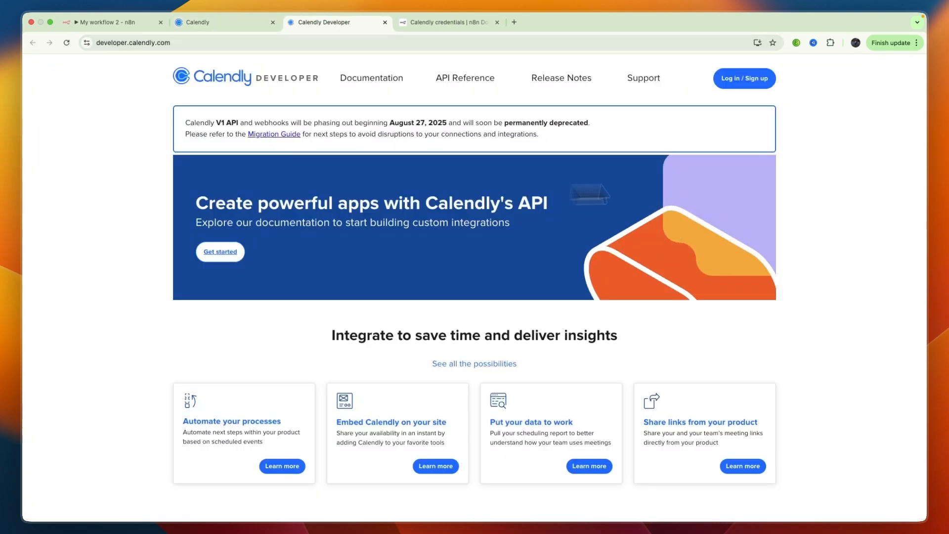
left_click(744, 78)
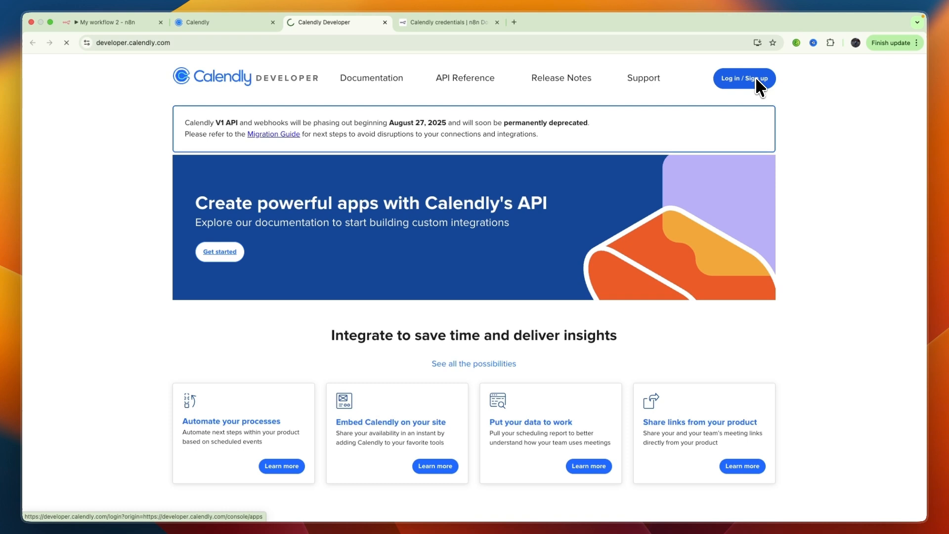
Step: Go from Log in / Sign up to the Create Account form using email and password
left_click(743, 78)
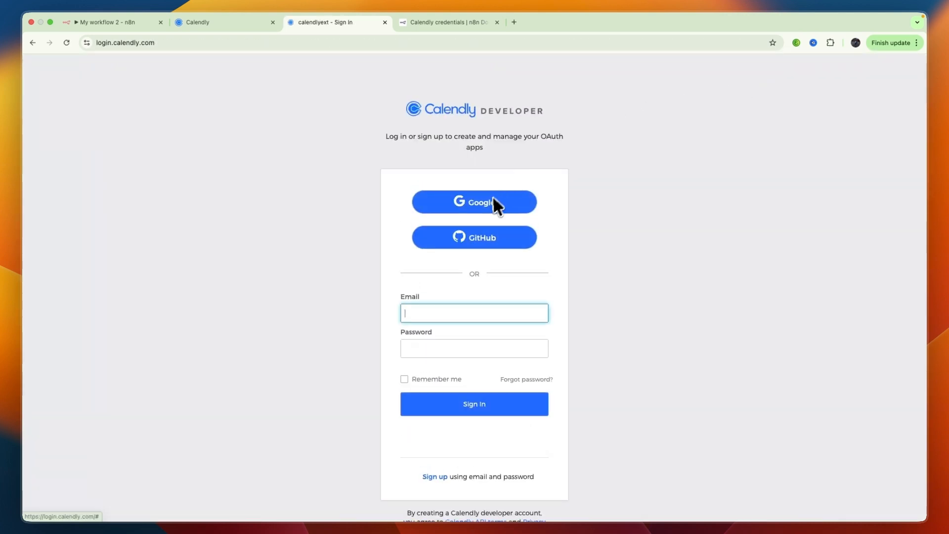
mouse_move(460, 298)
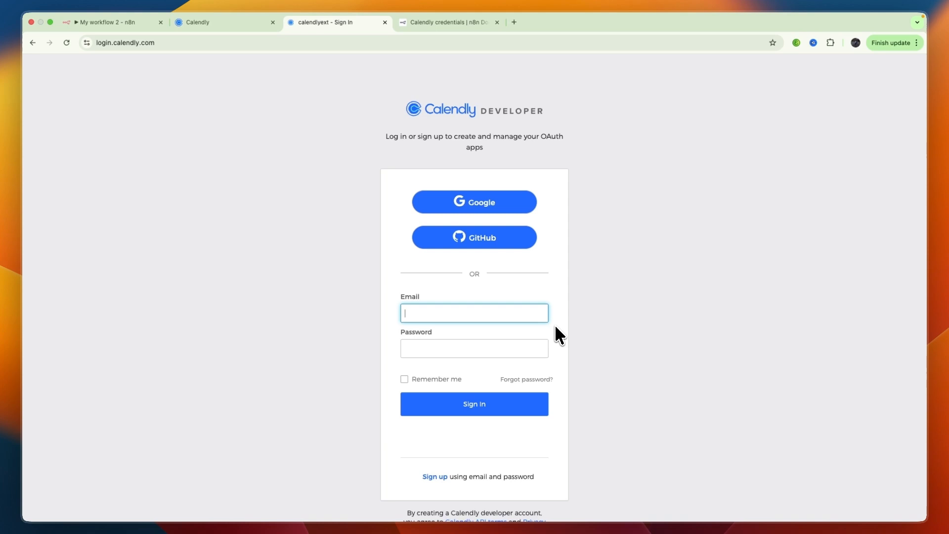
left_click(435, 476)
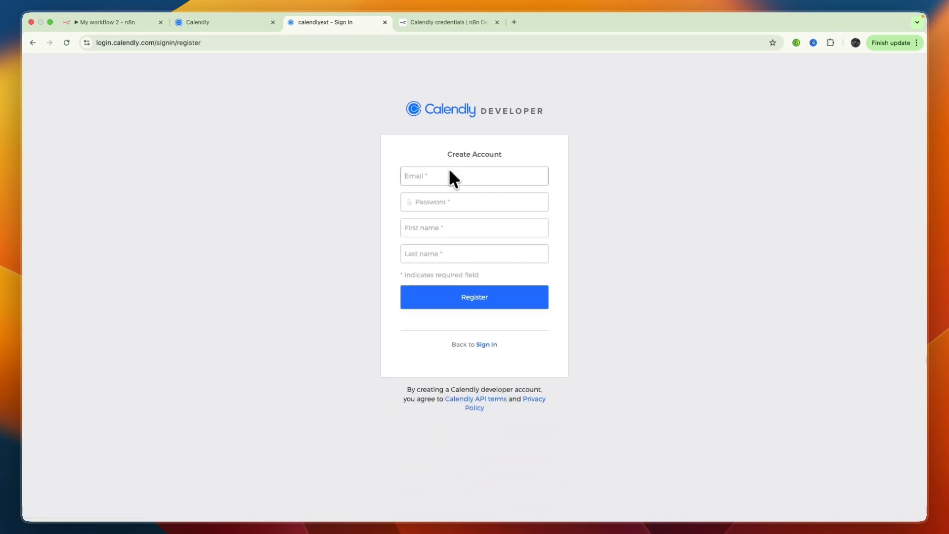
mouse_move(507, 186)
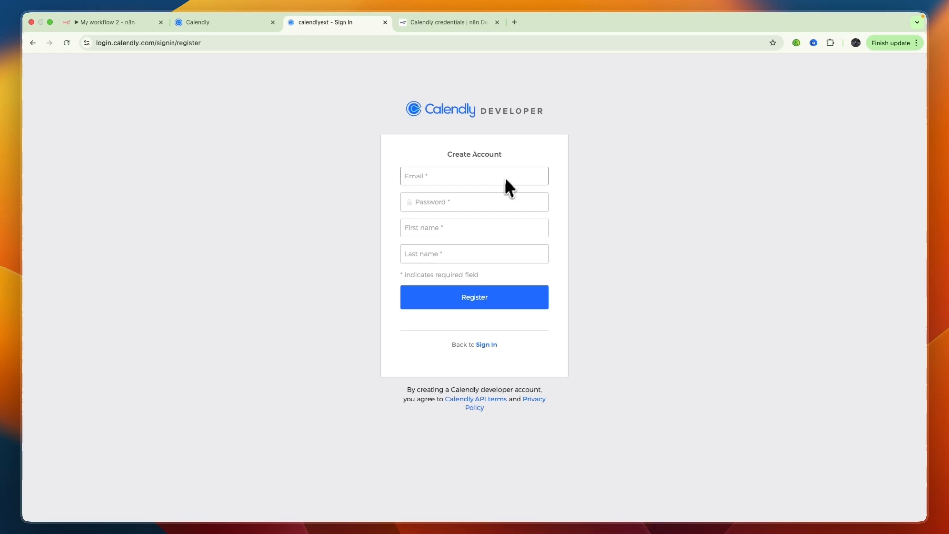
Step: Dismiss the password notice and verify the Calendly Developer account via the Gmail Verify Email link
left_click(474, 296)
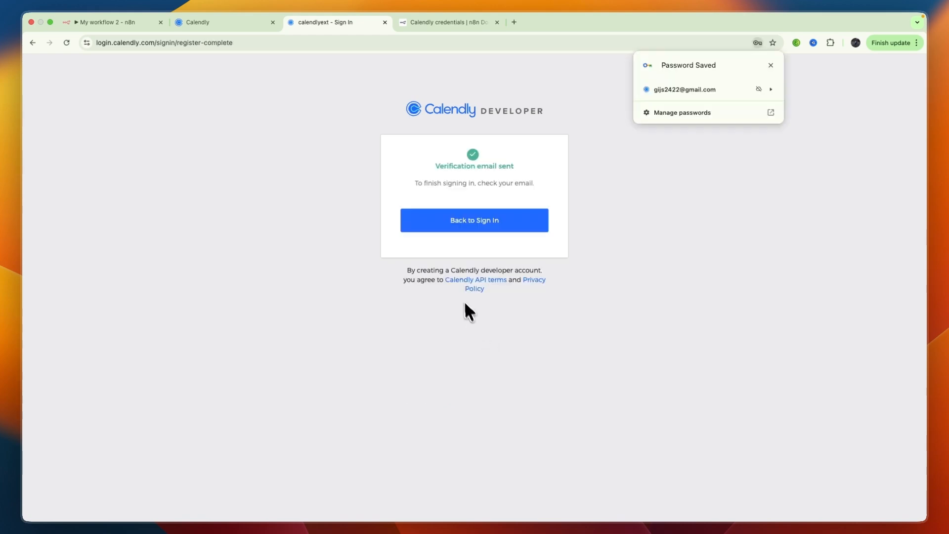
left_click(770, 66)
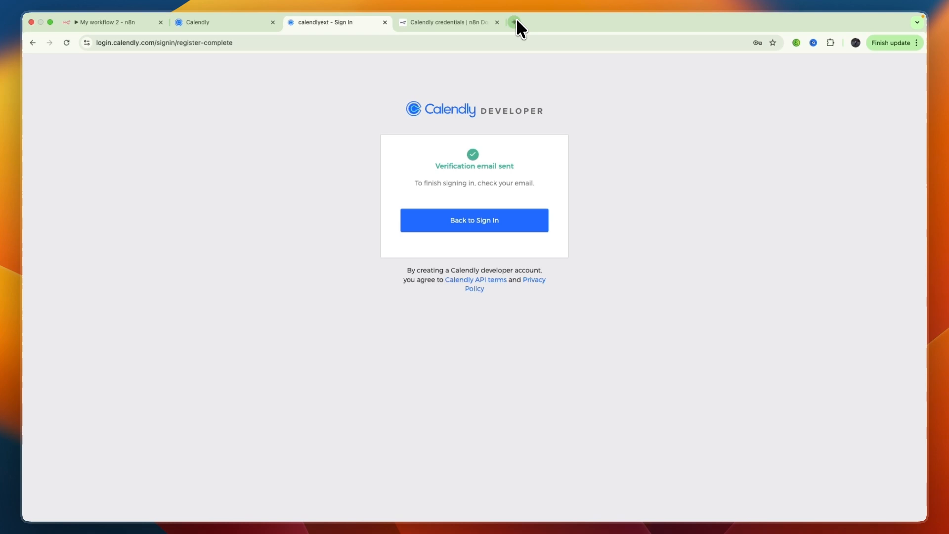
left_click(514, 23)
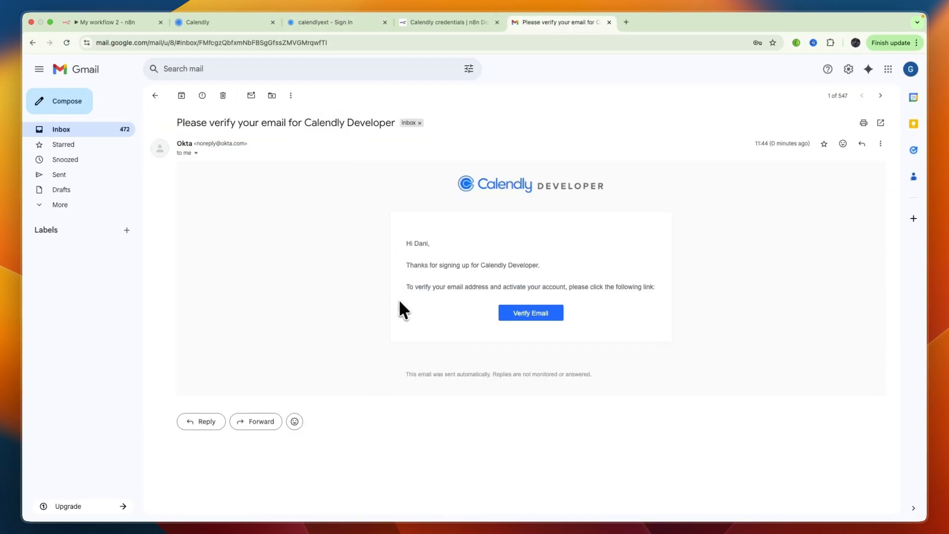
left_click(530, 313)
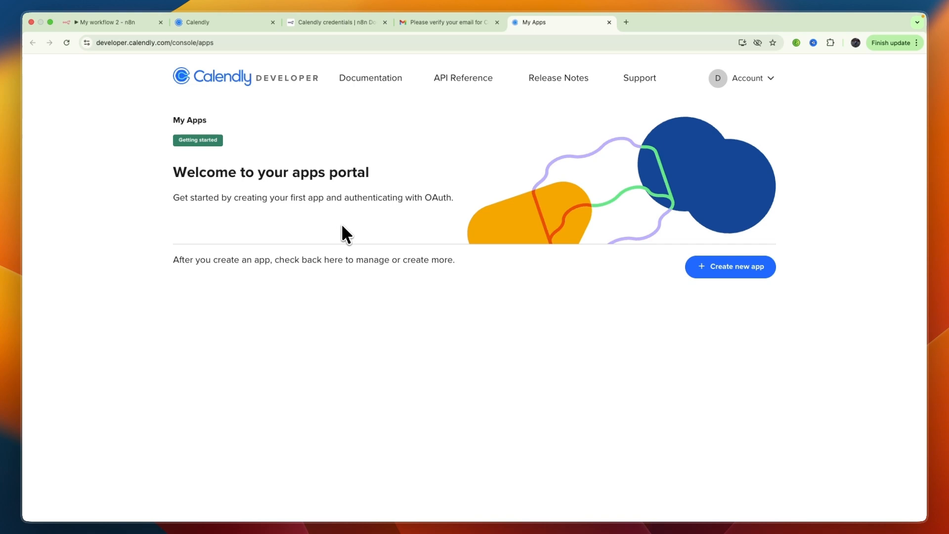
Step: Create a Web, Sandbox OAuth app named N8n with n8n's OAuth Redirect URL as redirect URI
left_click(730, 267)
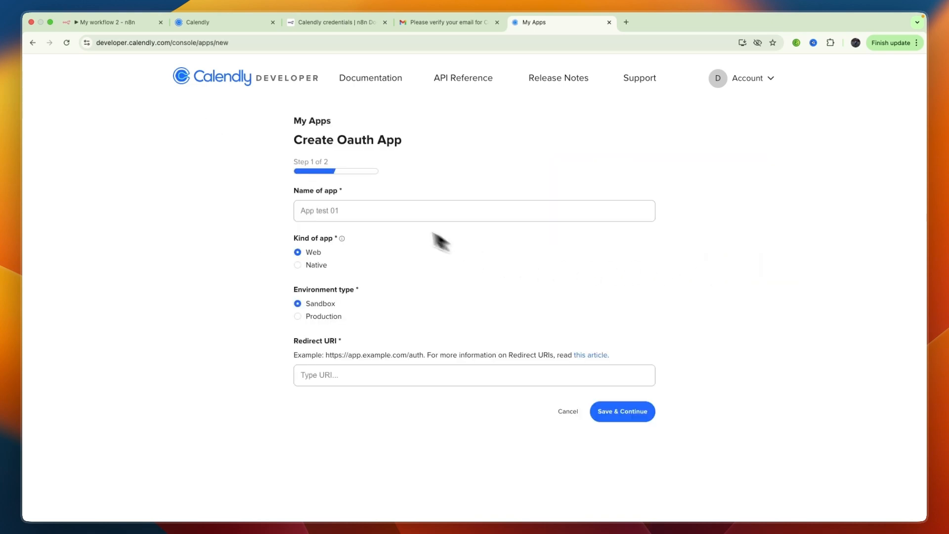
type("N8n")
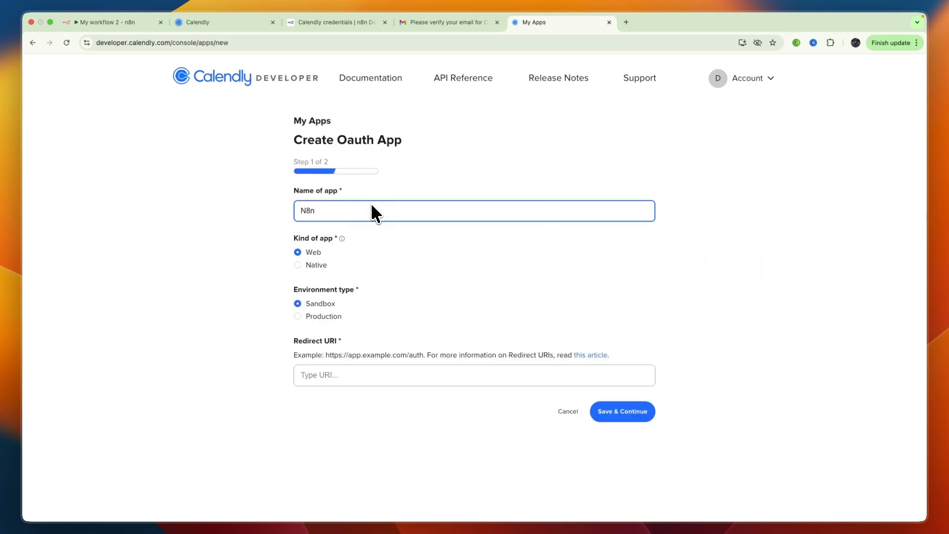
mouse_move(308, 260)
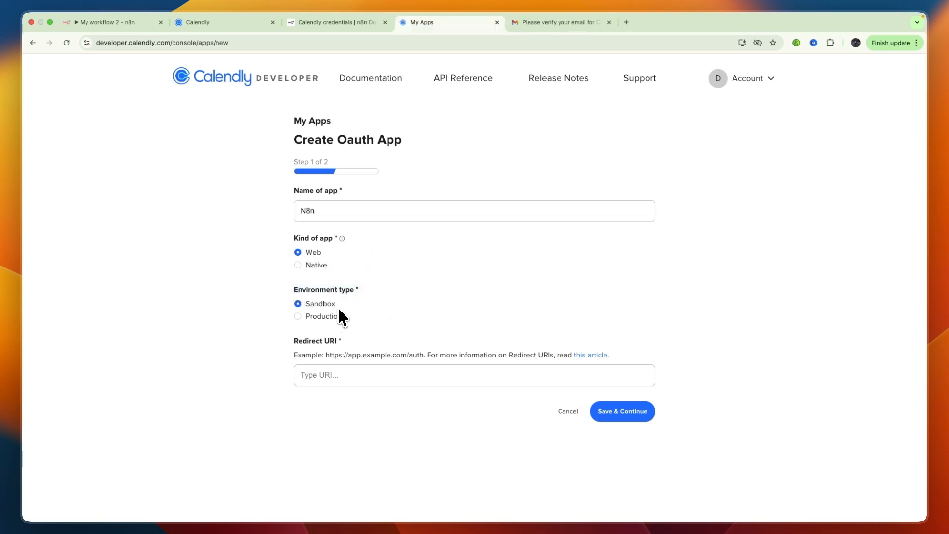
left_click(111, 23)
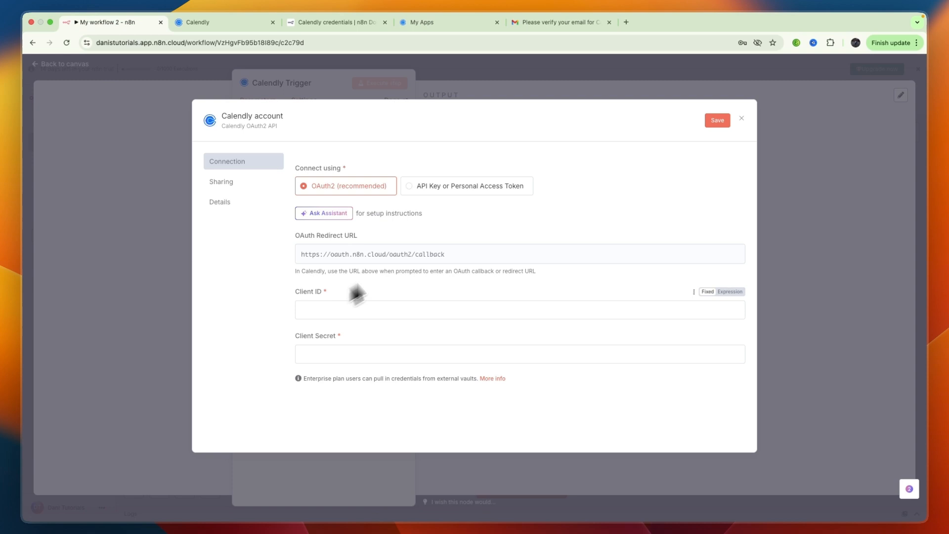
mouse_move(325, 212)
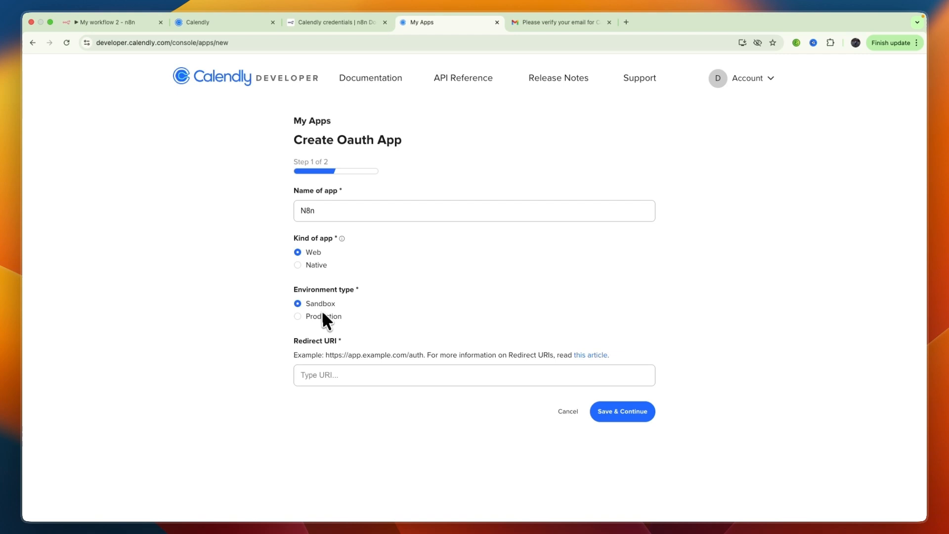
mouse_move(454, 115)
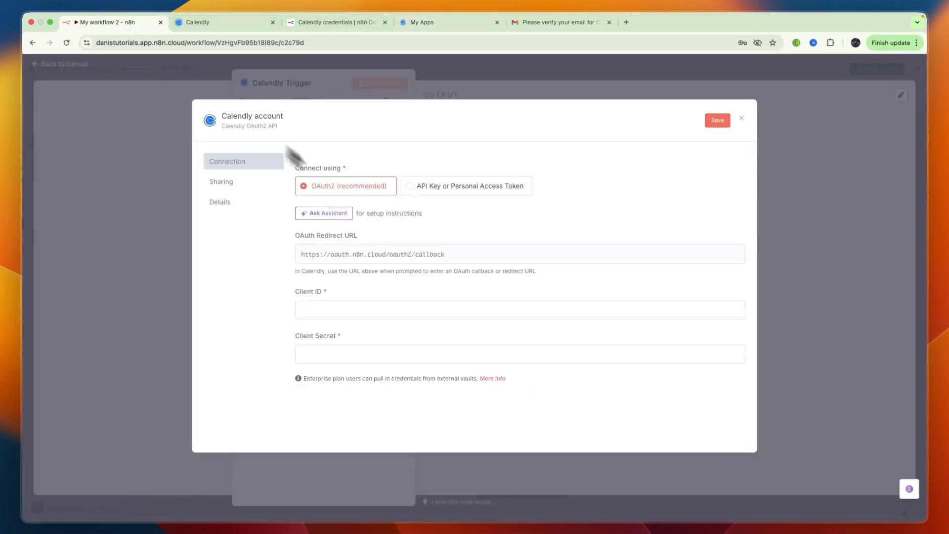
left_click(373, 254)
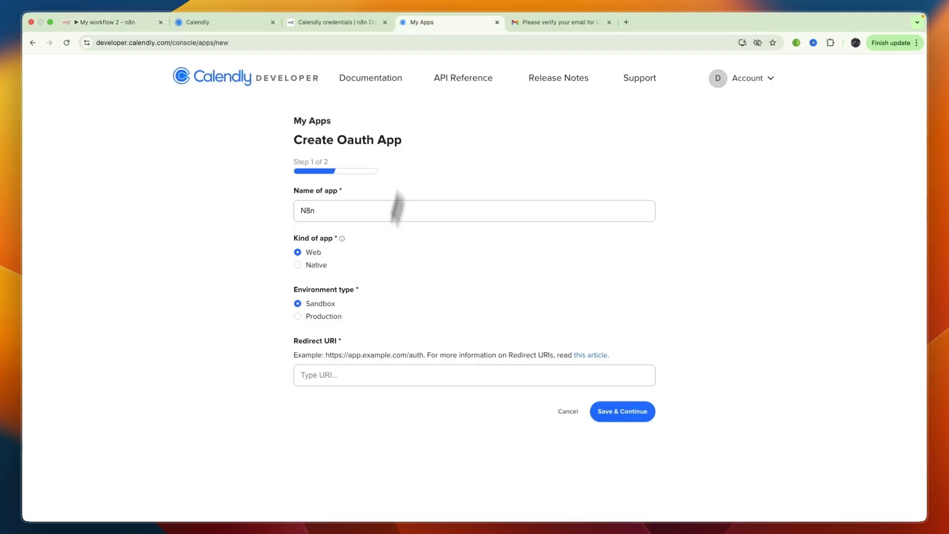
left_click(621, 411)
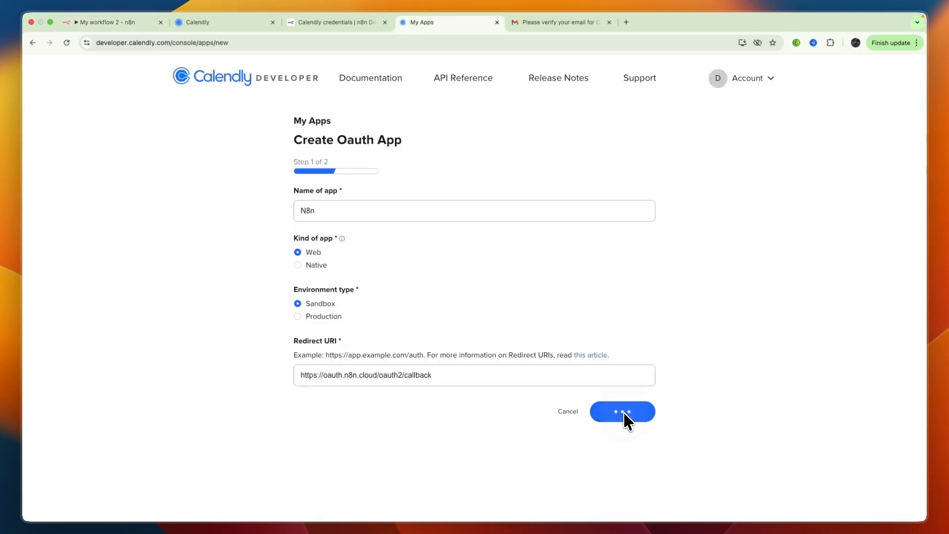
Step: Submit the app, copy its Client ID and secret into the n8n credential, and connect
left_click(621, 411)
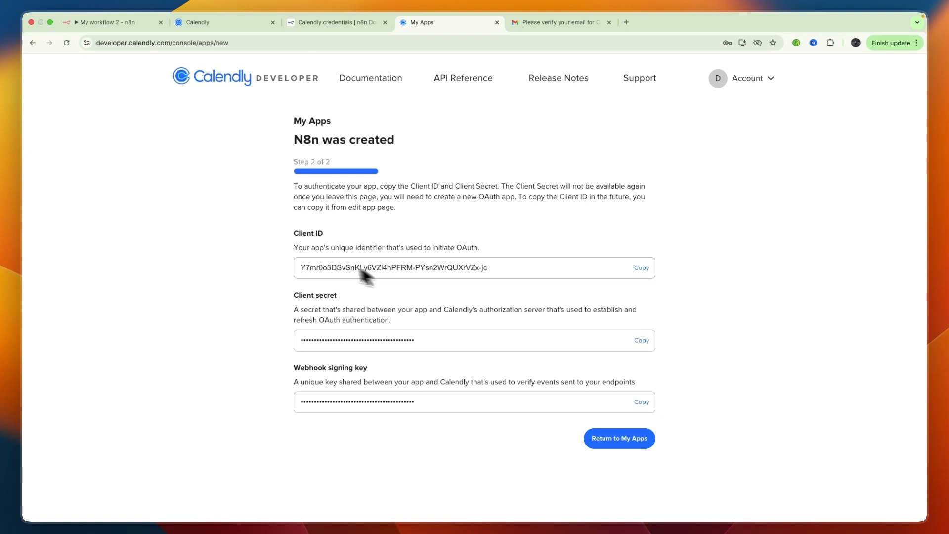
mouse_move(611, 235)
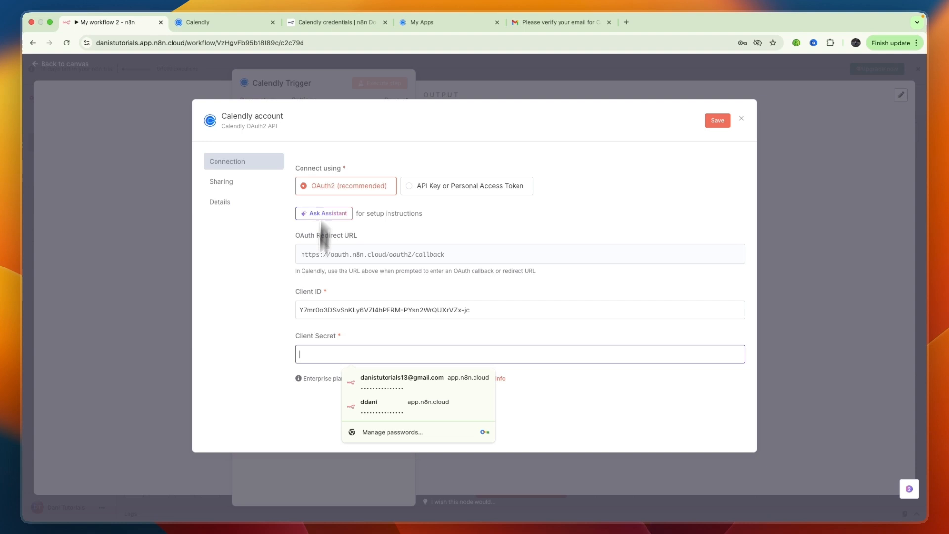
left_click(450, 22)
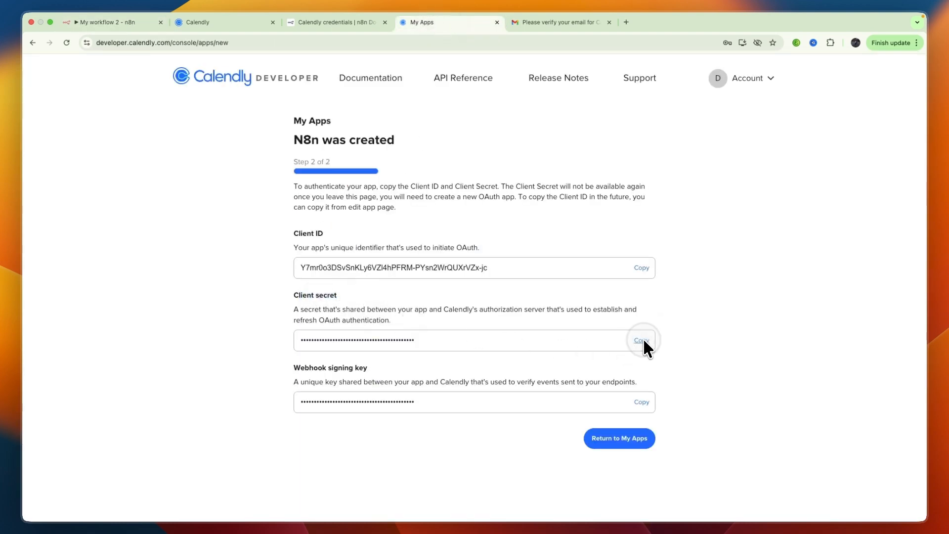
left_click(112, 23)
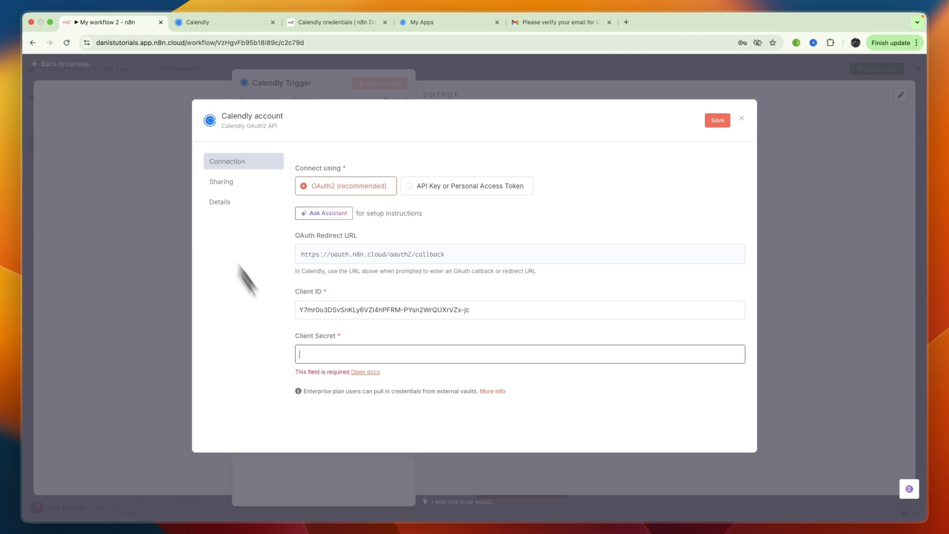
left_click(717, 119)
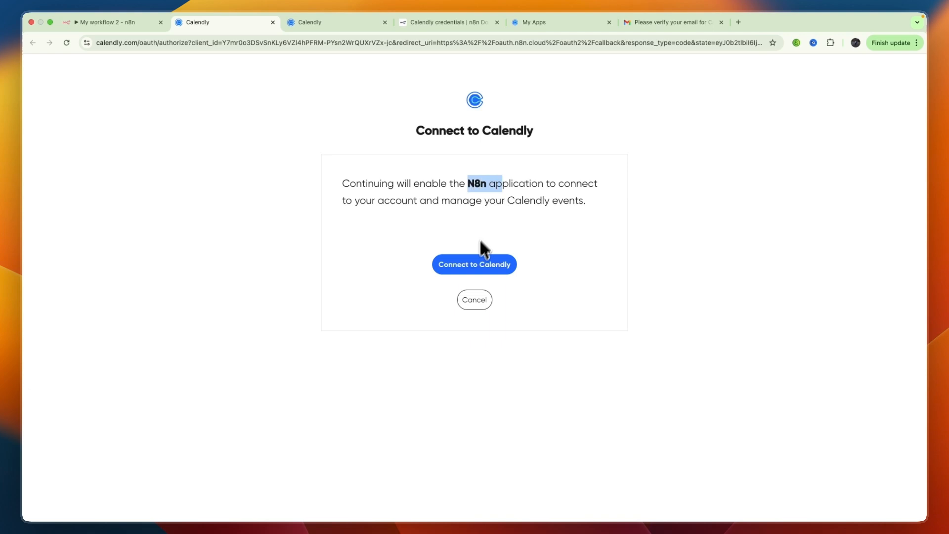
Step: Authorize the N8n app in Calendly and close the connected credential dialog in n8n
left_click(474, 264)
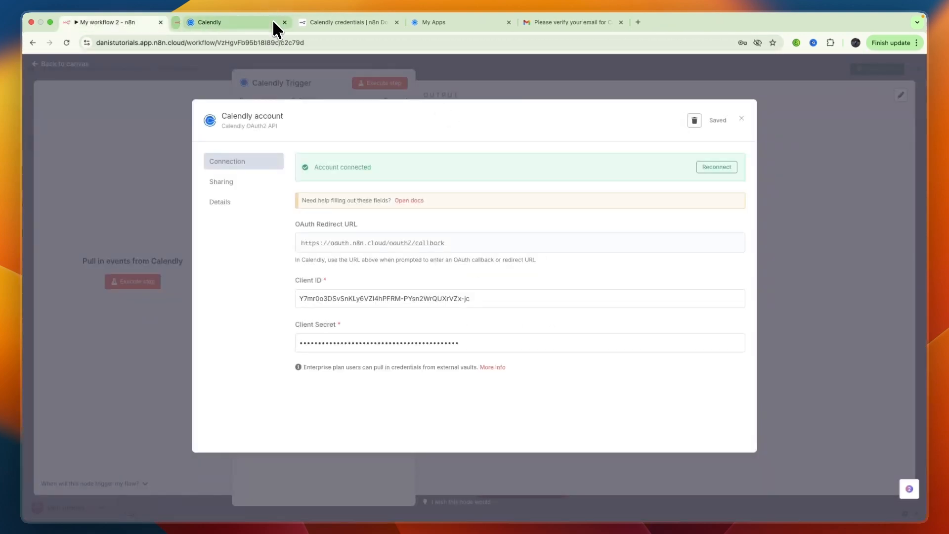
mouse_move(210, 28)
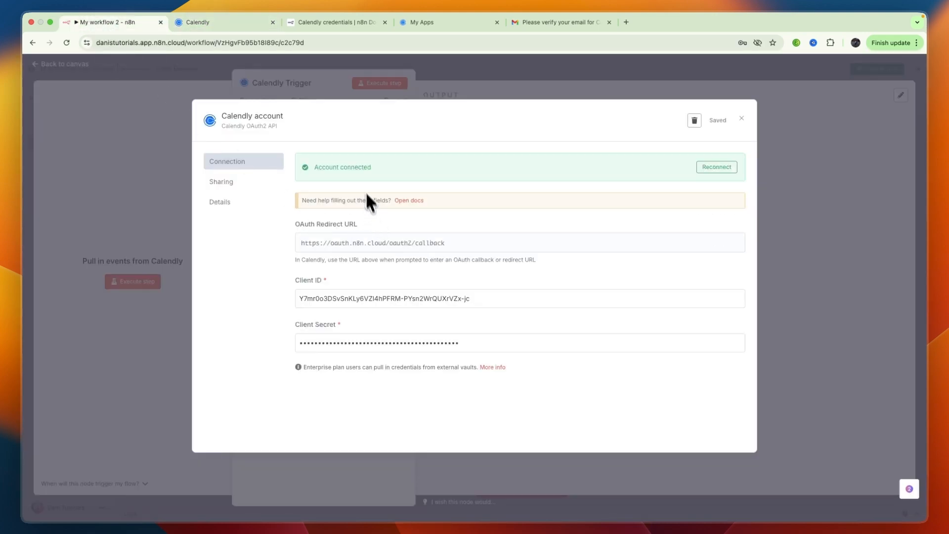
left_click(741, 118)
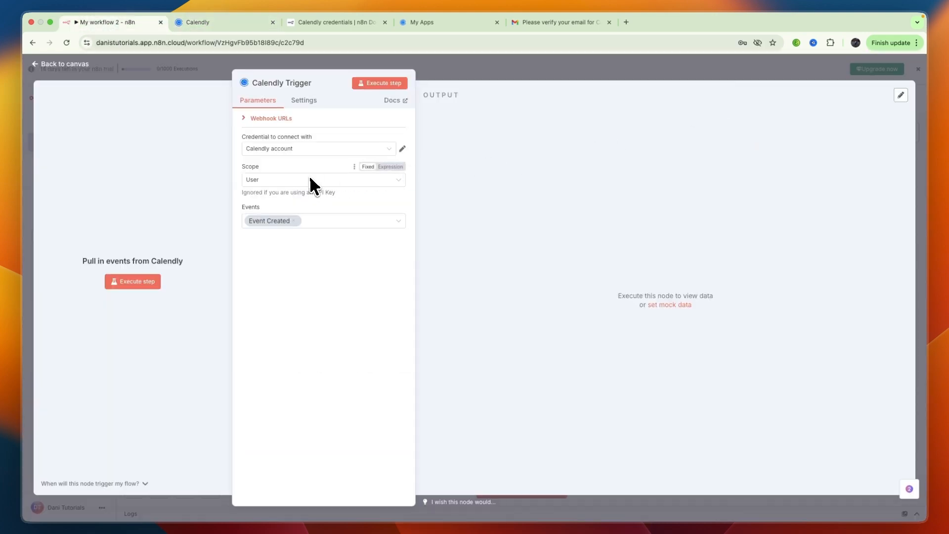
mouse_move(327, 266)
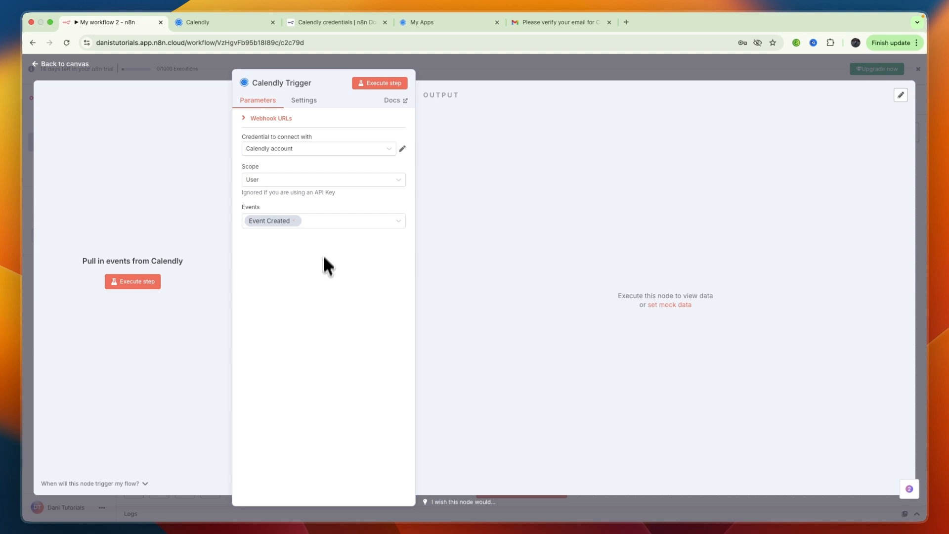
mouse_move(361, 233)
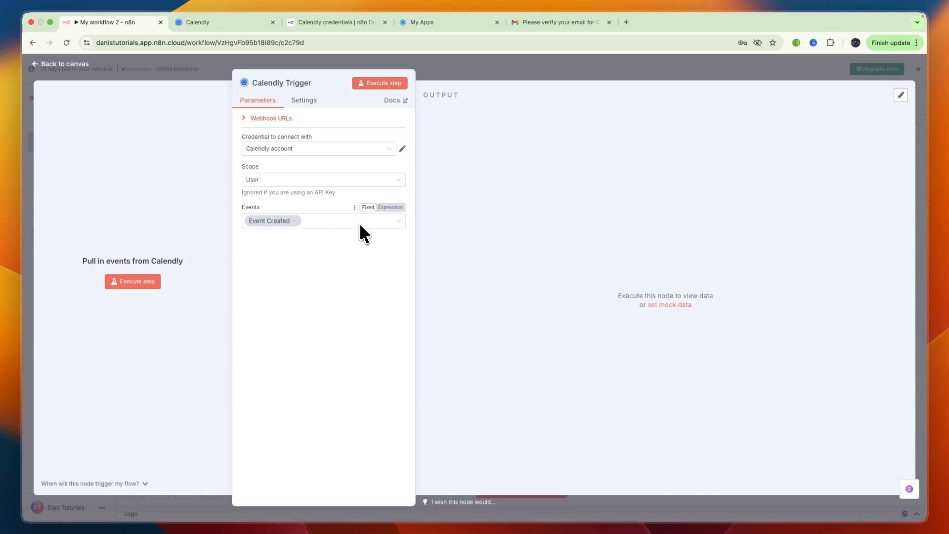
Step: View the Calendly Trigger's Settings and return to the workflow canvas
left_click(304, 101)
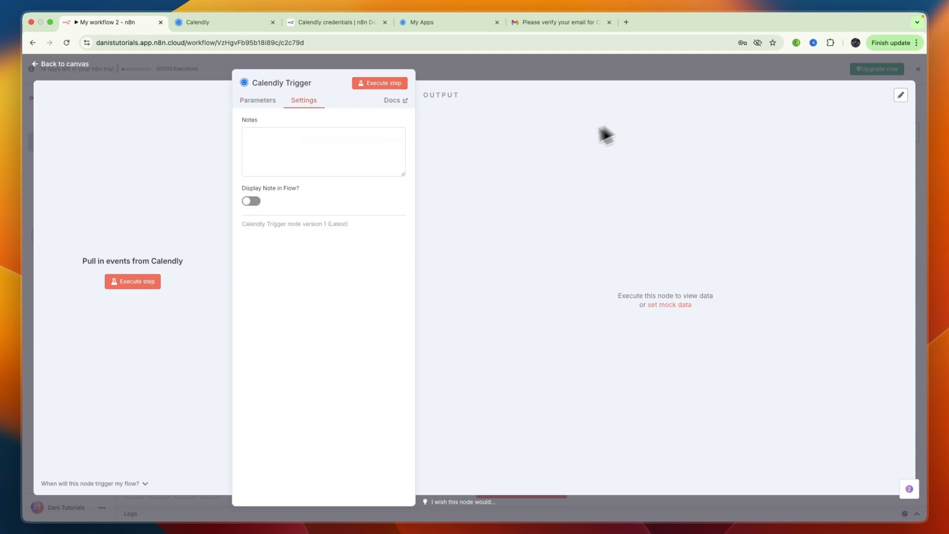
left_click(59, 63)
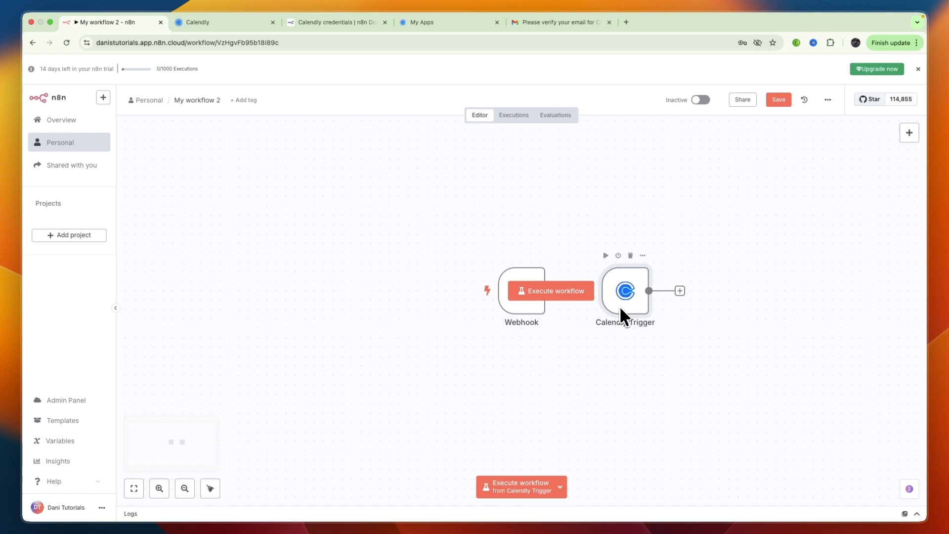
mouse_move(643, 303)
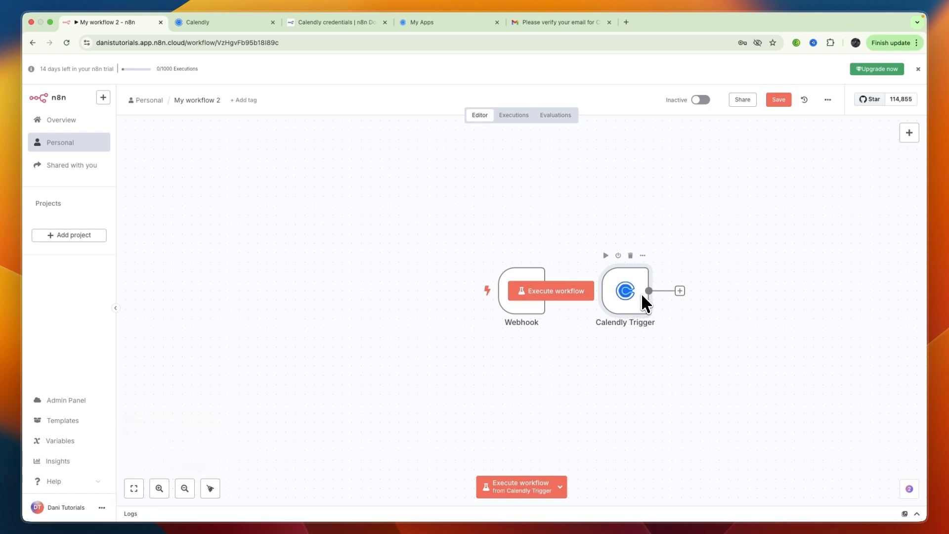
Step: Open the node-adding panel from the Calendly Trigger's output connector
left_click(679, 291)
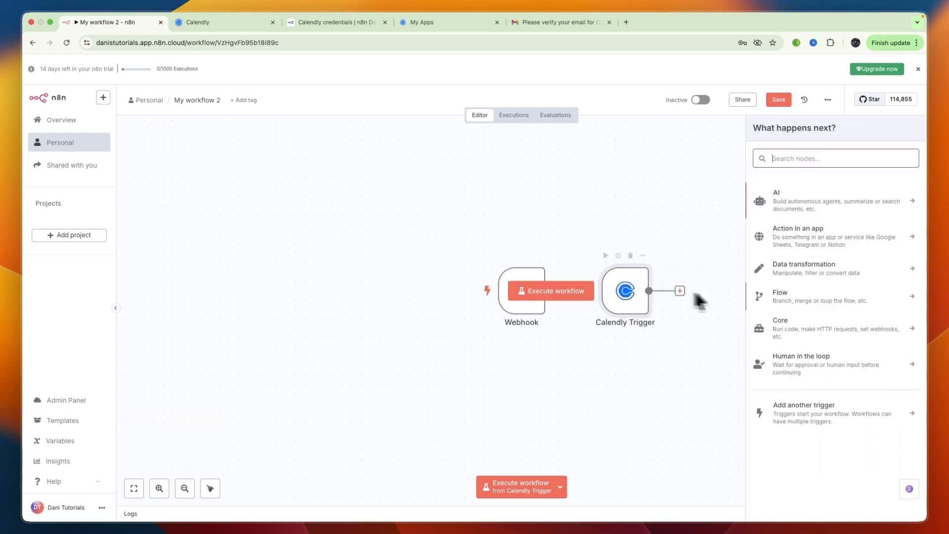